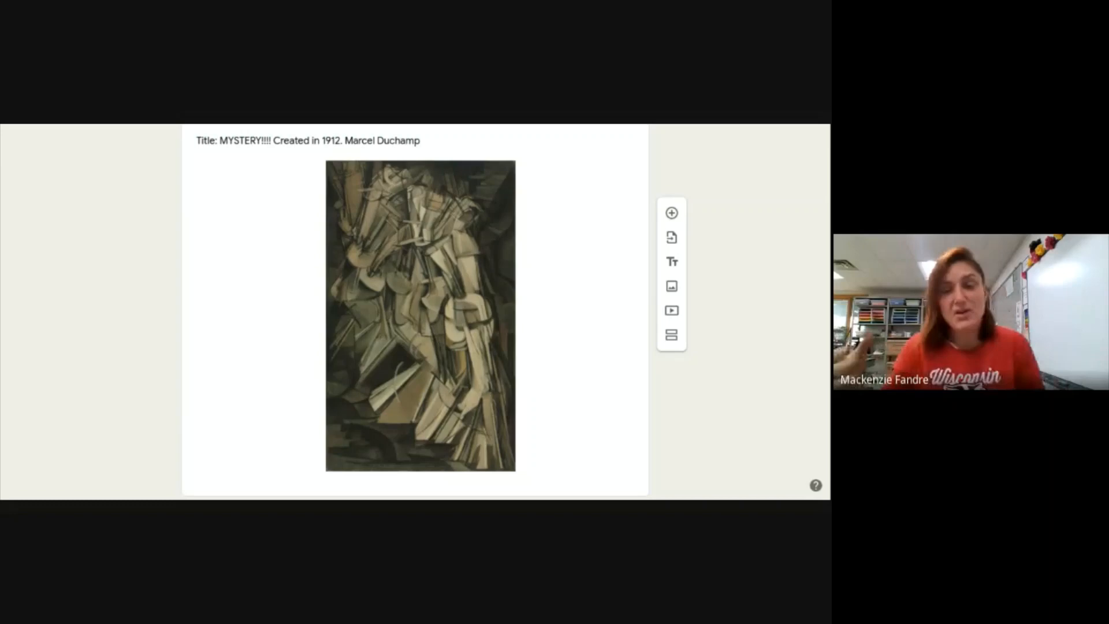
scroll("down", 3)
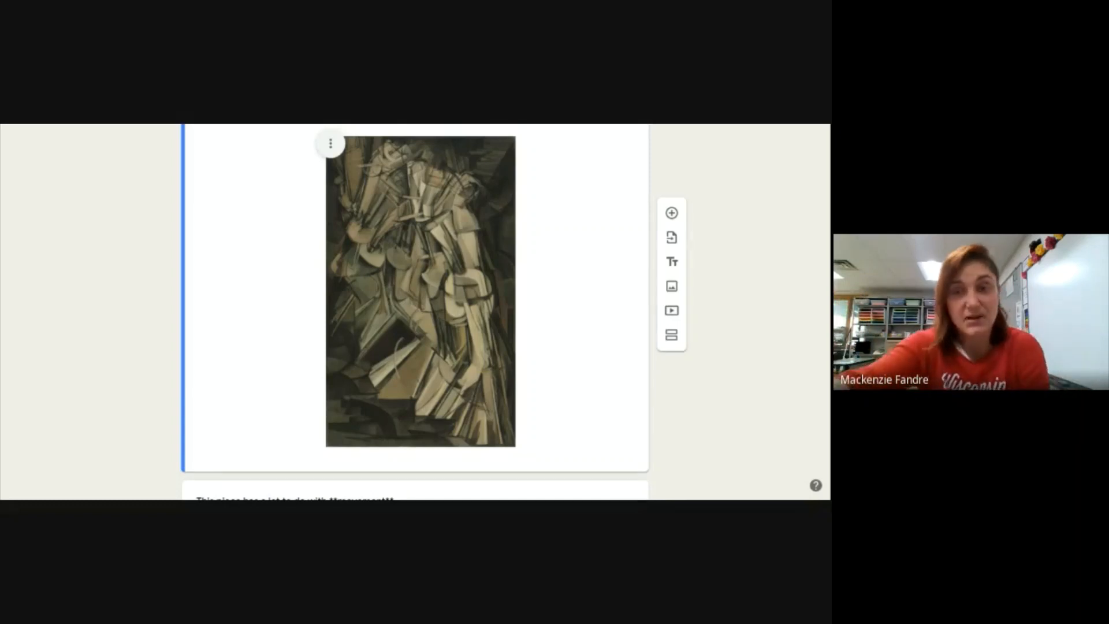
scroll("down", 3)
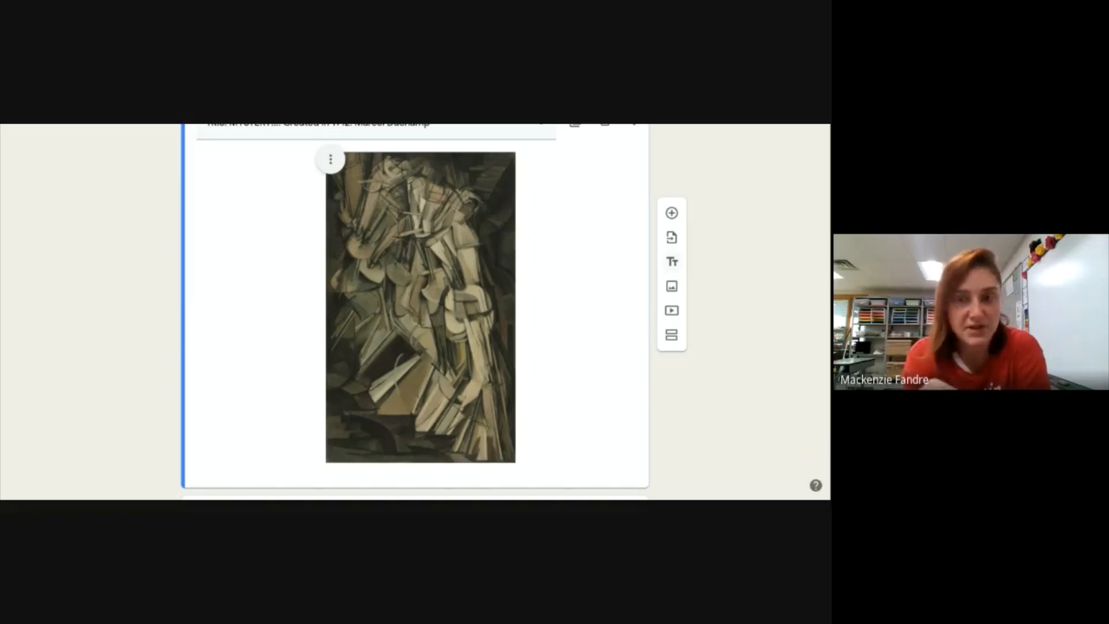
scroll("down", 3)
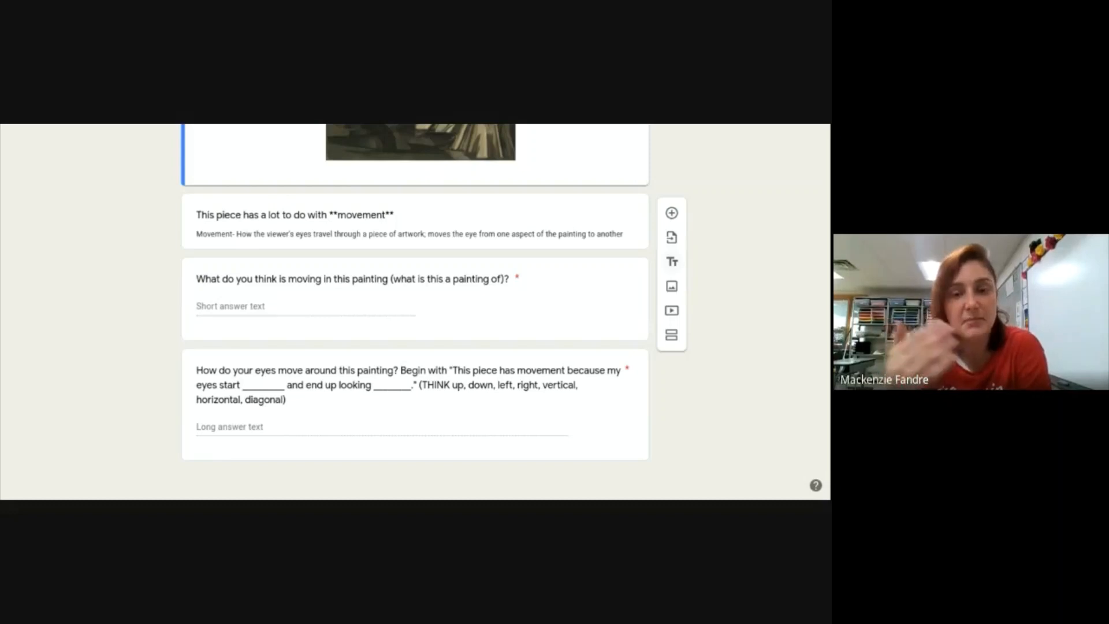
scroll("down", 3)
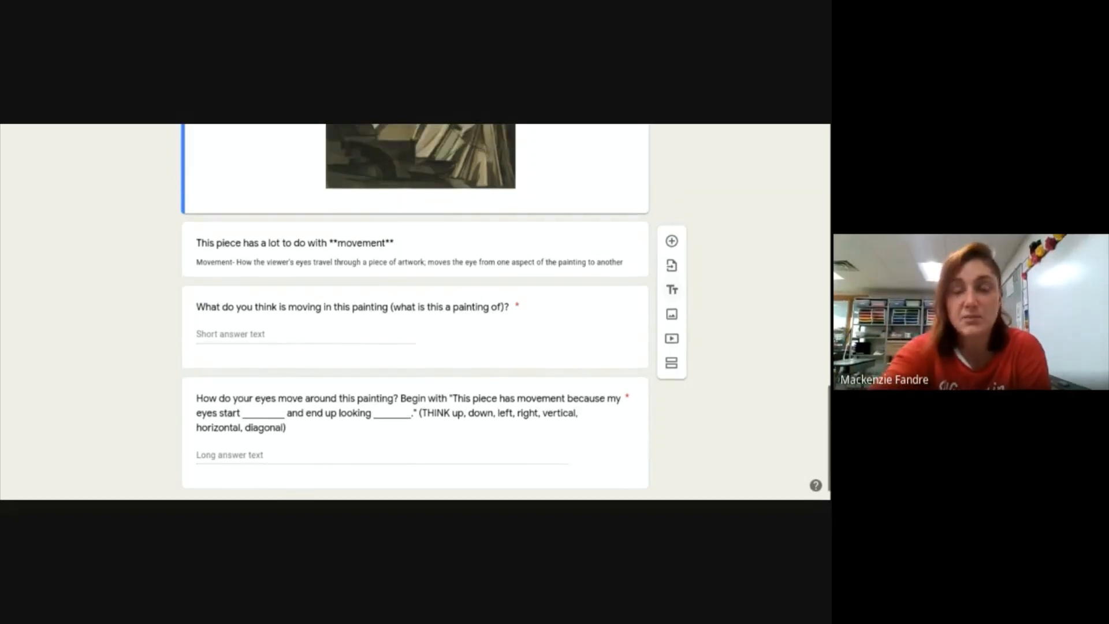